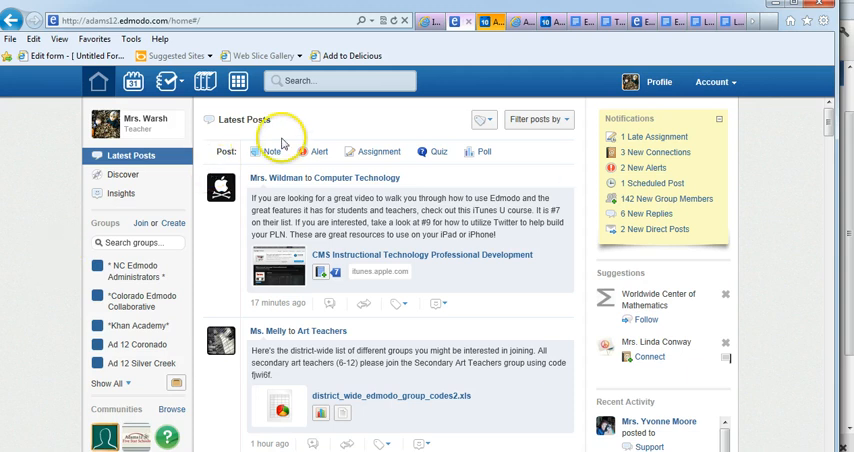
pyautogui.moveTo(294, 104)
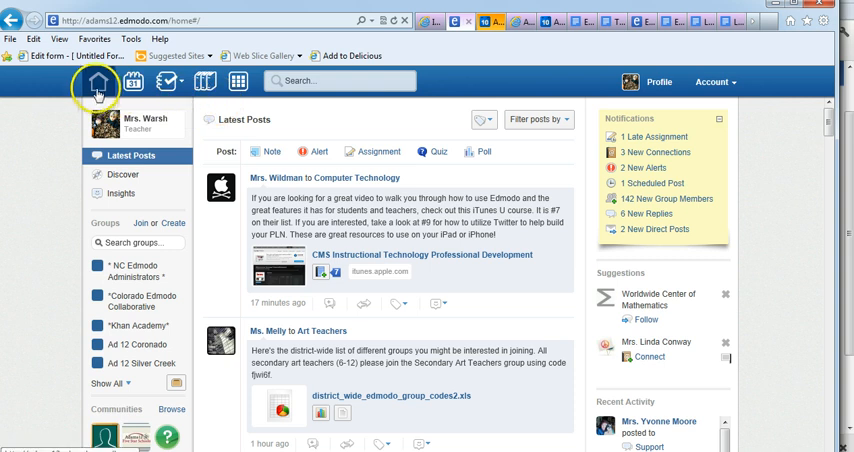
pyautogui.moveTo(96, 82)
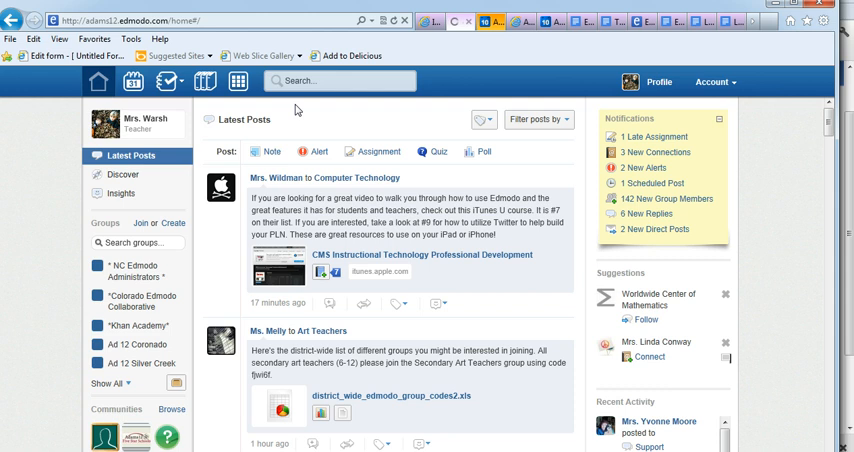
# Step: Visit the Ad 12 21st Century Skills group, then return to the latest-posts feed and browse it
pyautogui.click(128, 156)
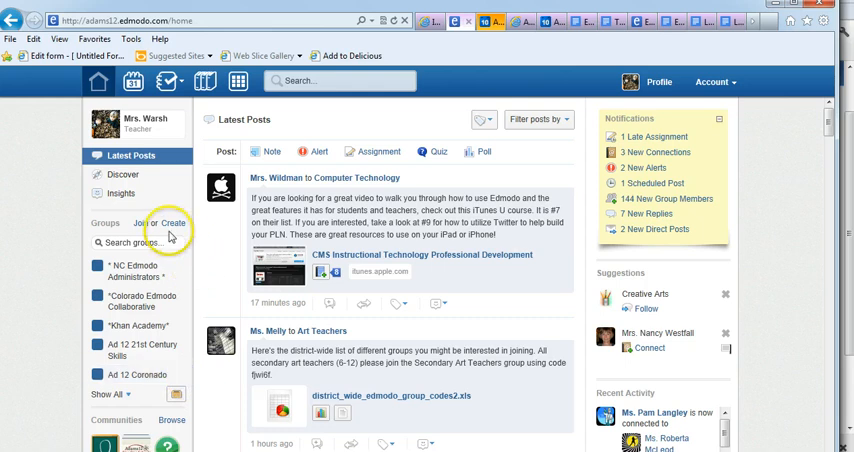
pyautogui.moveTo(172, 230)
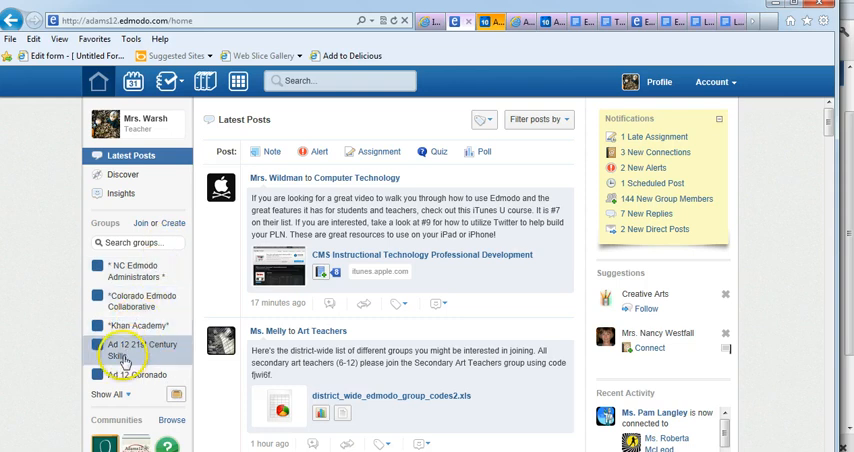
pyautogui.click(124, 352)
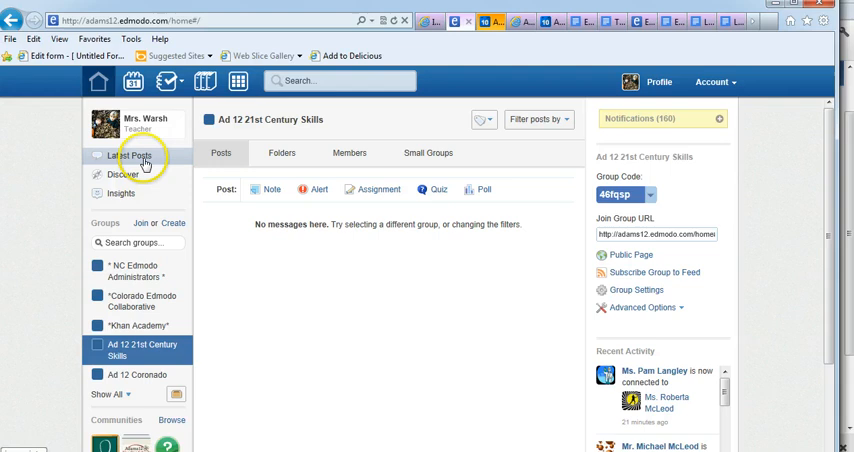
pyautogui.click(128, 156)
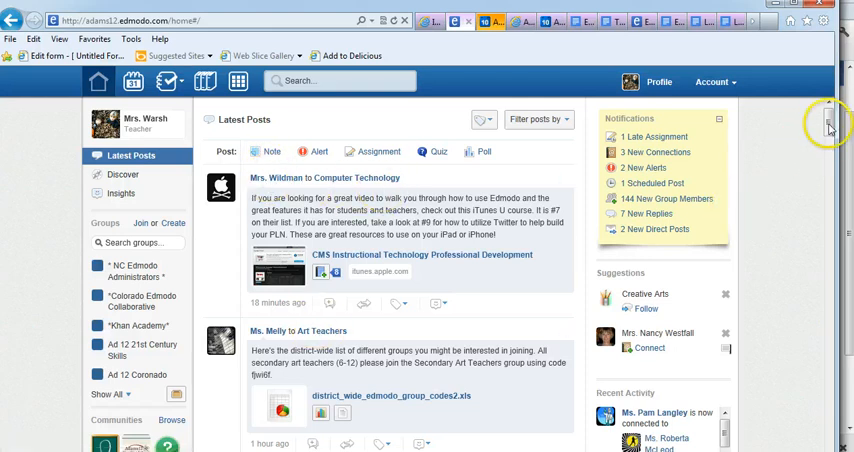
pyautogui.scroll(-3)
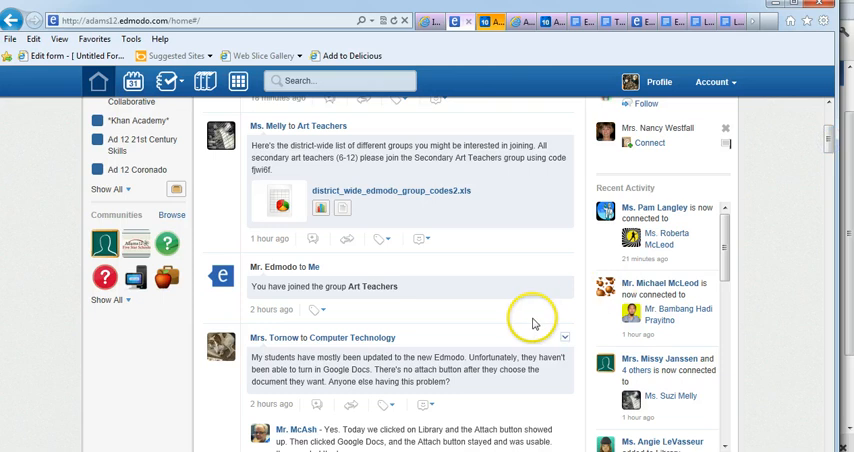
pyautogui.scroll(-3)
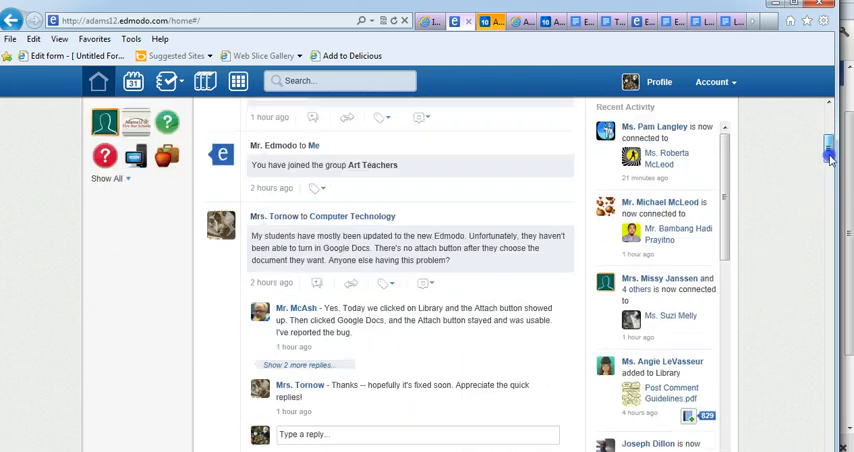
pyautogui.scroll(-3)
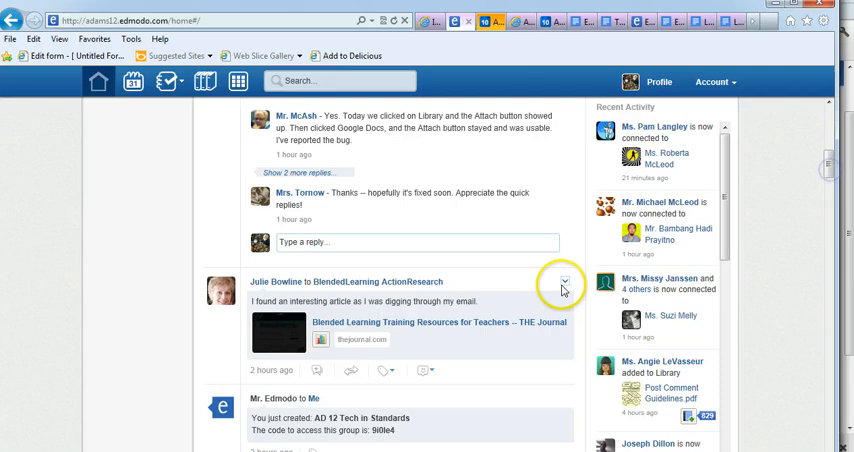
pyautogui.moveTo(788, 186)
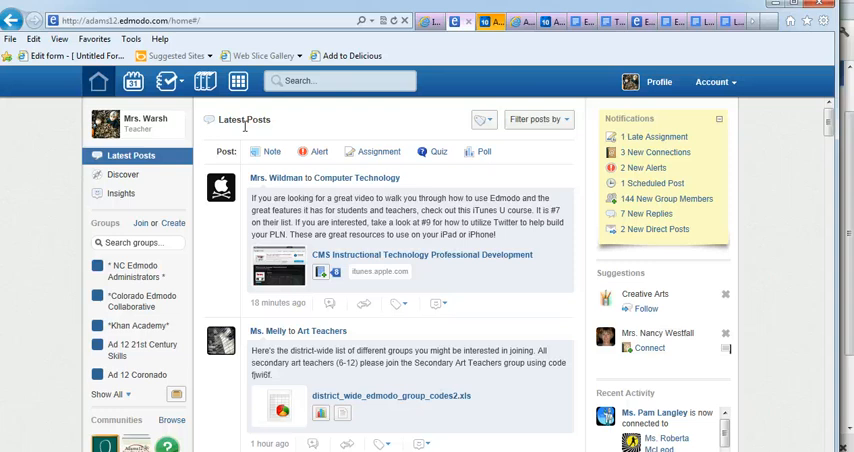
pyautogui.moveTo(112, 324)
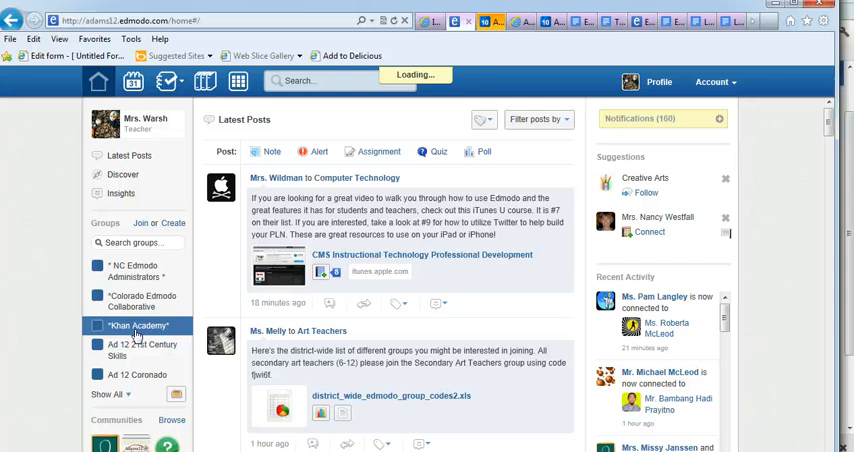
# Step: Visit the Khan Academy group, then the AD12 Teachers group and its Progress report
pyautogui.click(138, 324)
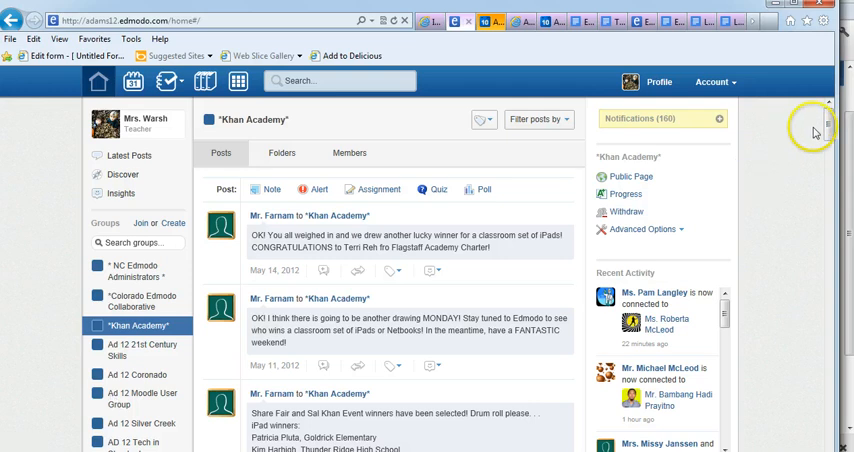
pyautogui.scroll(-3)
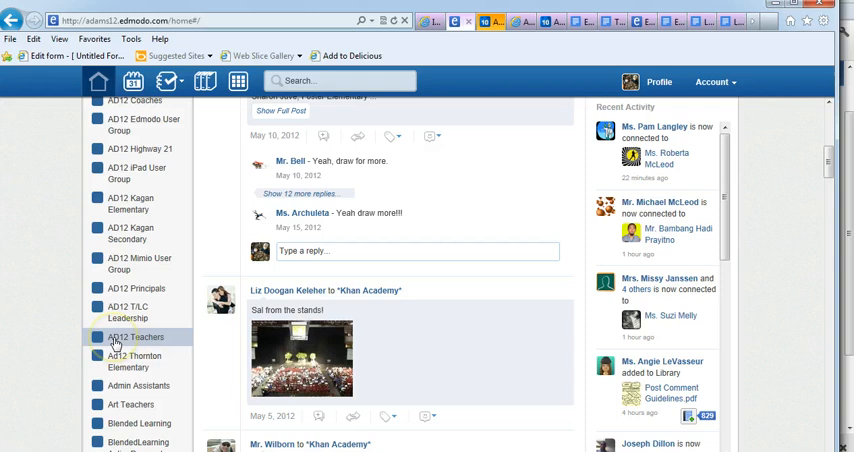
pyautogui.click(136, 336)
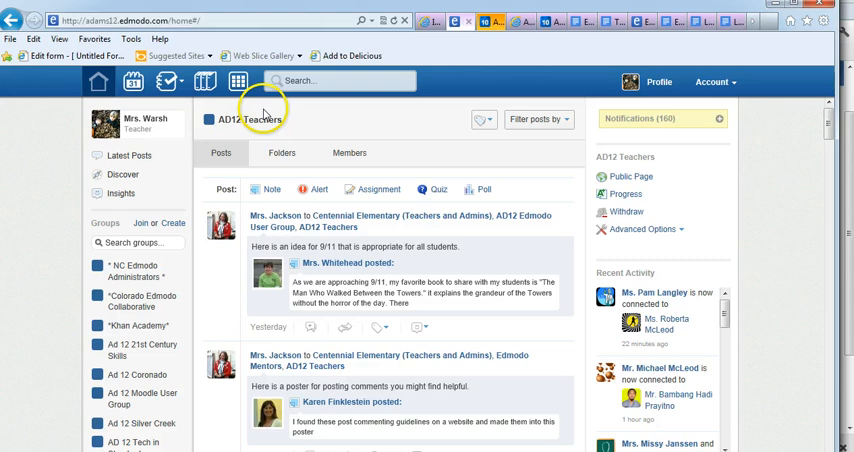
pyautogui.moveTo(224, 132)
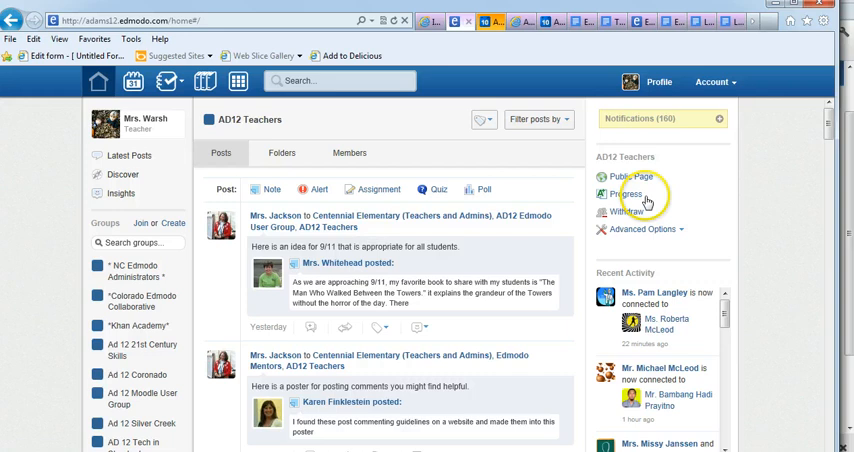
pyautogui.moveTo(624, 220)
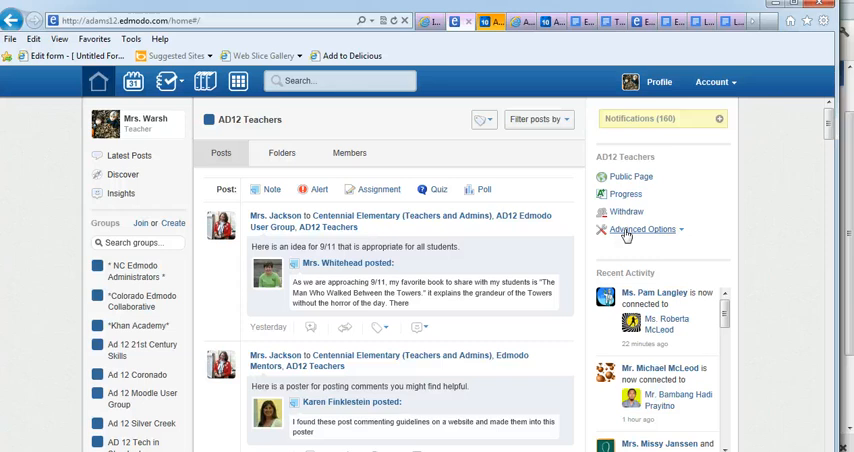
pyautogui.click(644, 228)
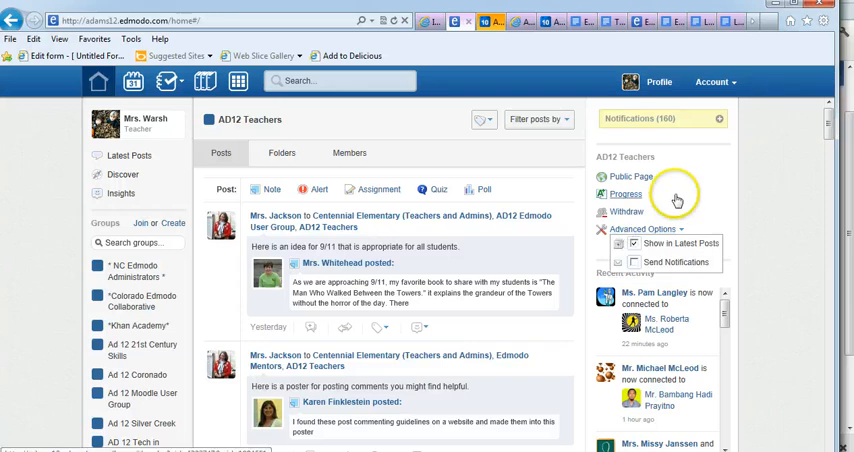
pyautogui.click(626, 194)
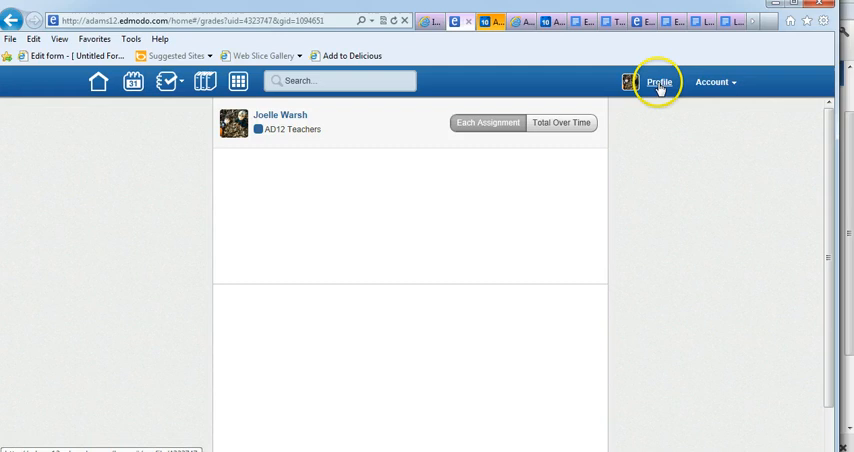
pyautogui.click(660, 82)
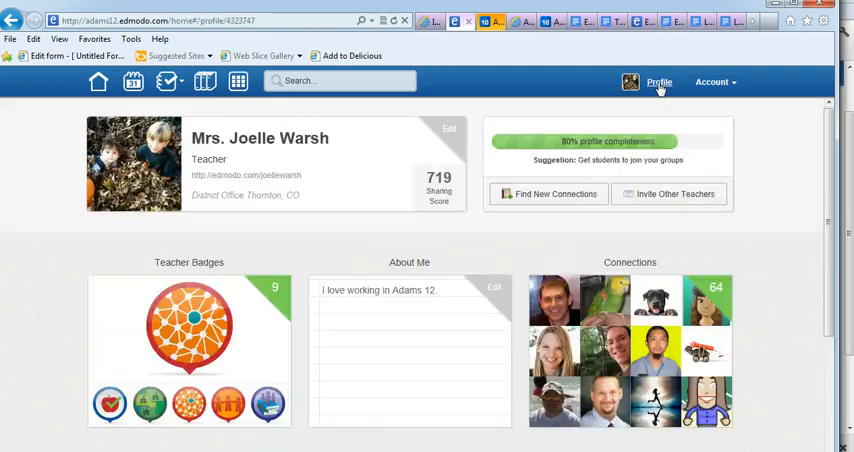
pyautogui.moveTo(396, 216)
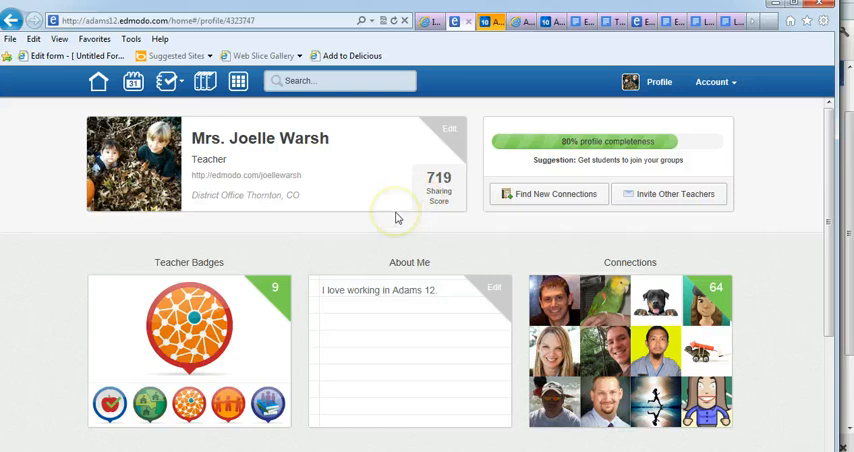
pyautogui.moveTo(564, 194)
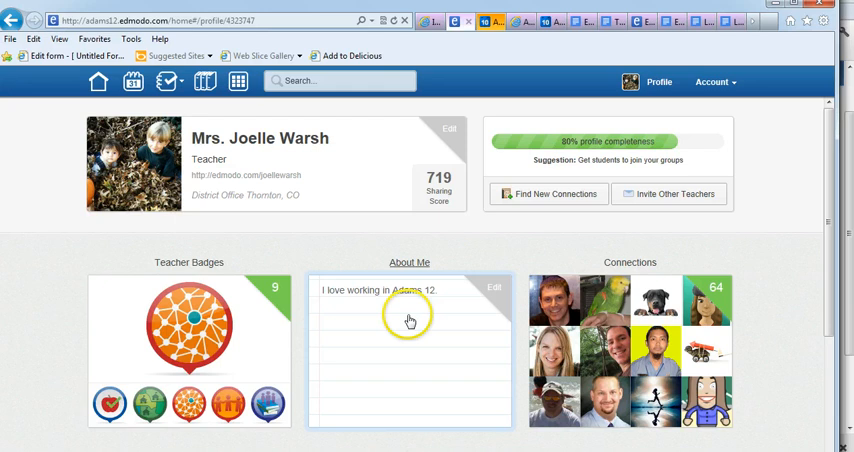
pyautogui.moveTo(280, 340)
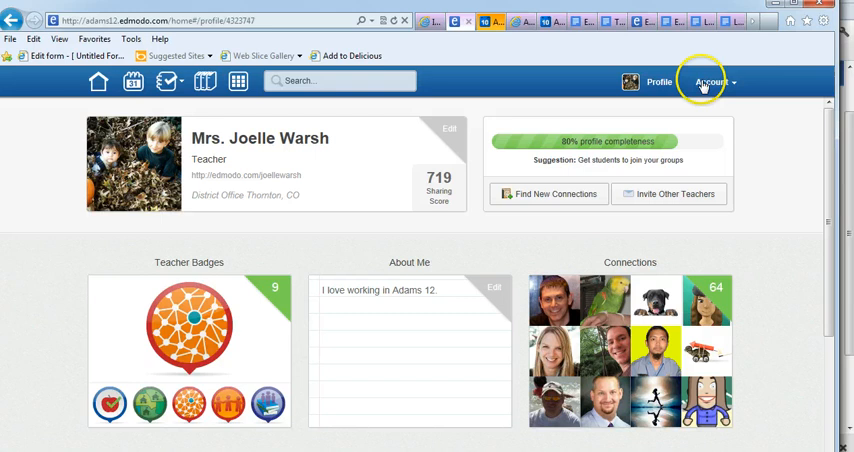
# Step: Review the account Settings page: profile photo, personal information and password fields
pyautogui.click(712, 80)
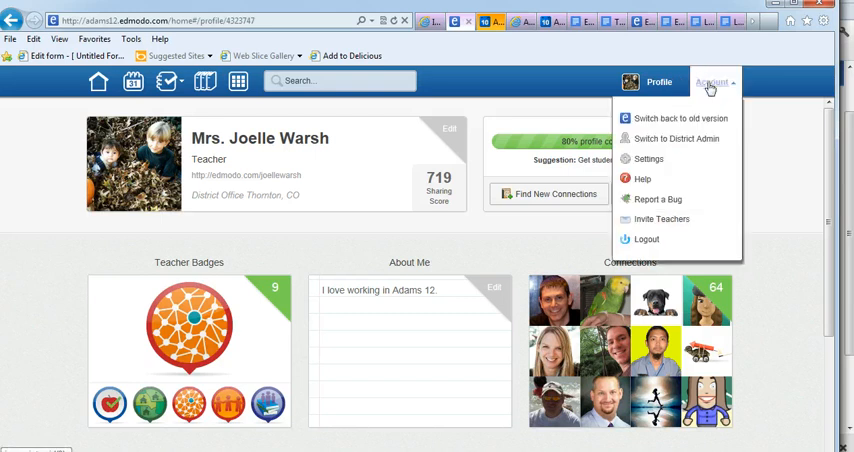
pyautogui.moveTo(704, 98)
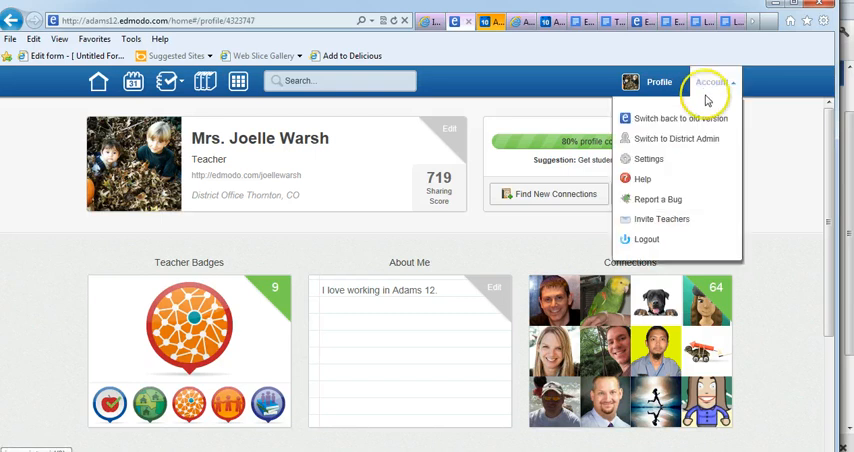
pyautogui.moveTo(684, 118)
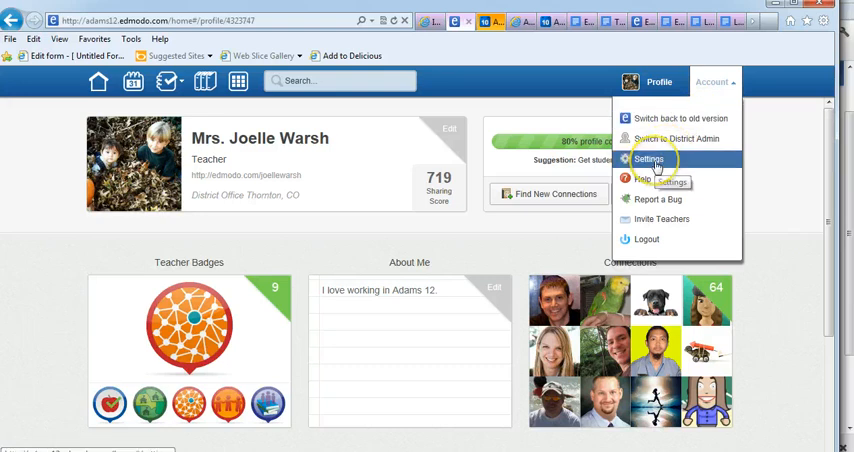
pyautogui.click(648, 160)
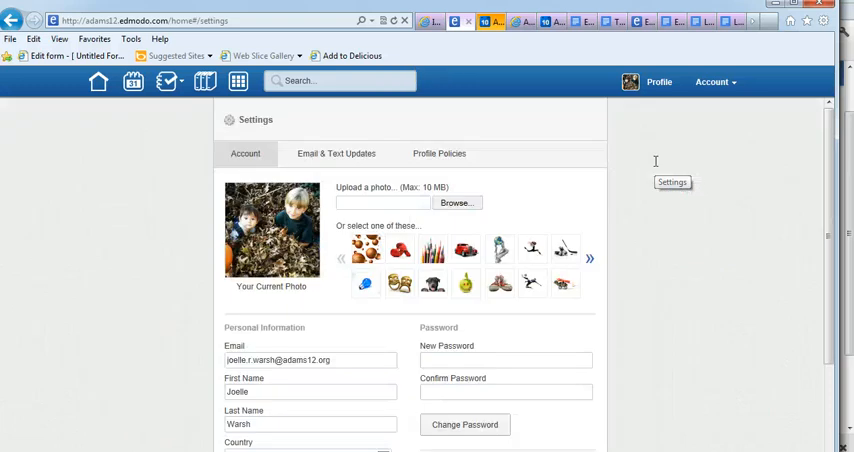
pyautogui.scroll(-3)
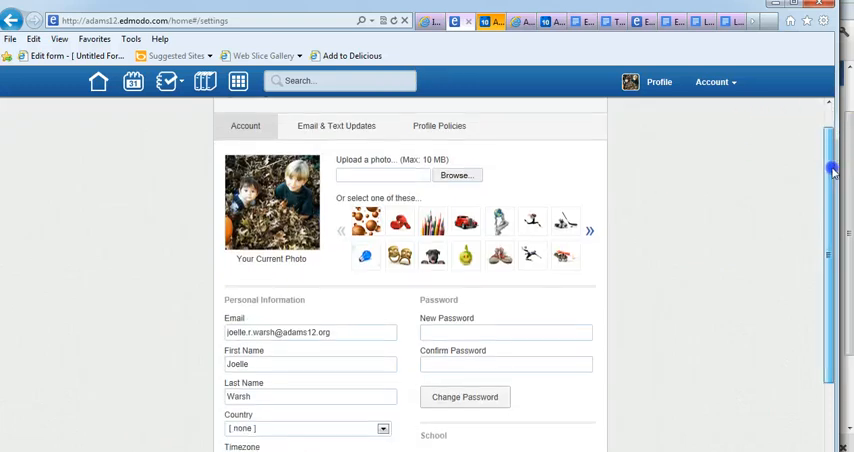
pyautogui.scroll(-3)
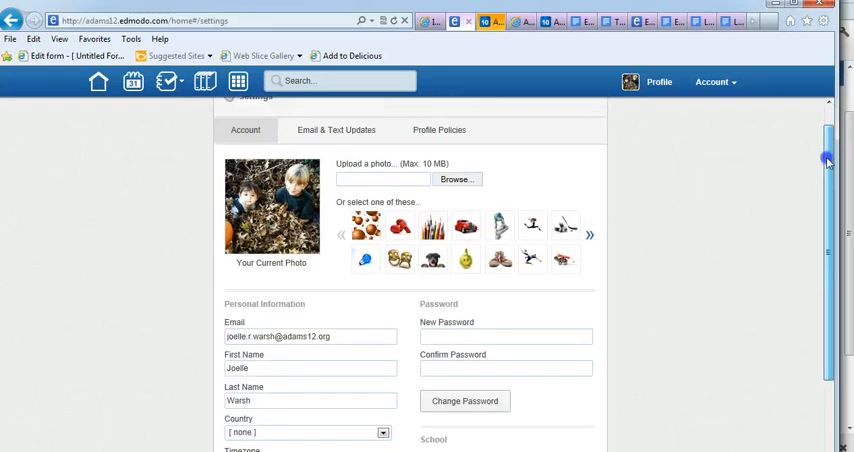
pyautogui.moveTo(604, 188)
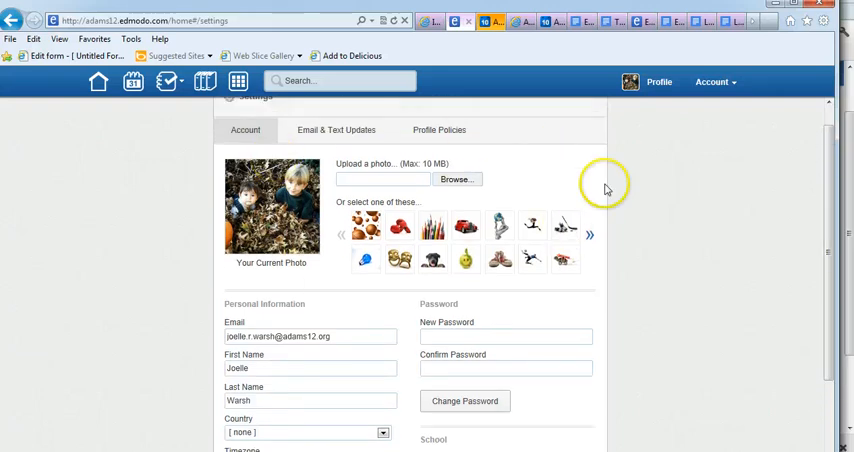
# Step: Reopen the Account menu, then go to the Planner from the top toolbar
pyautogui.click(712, 82)
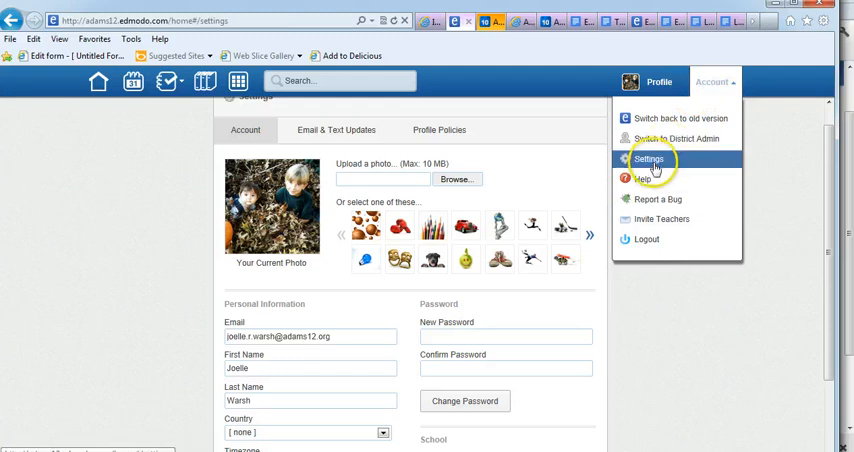
pyautogui.moveTo(644, 178)
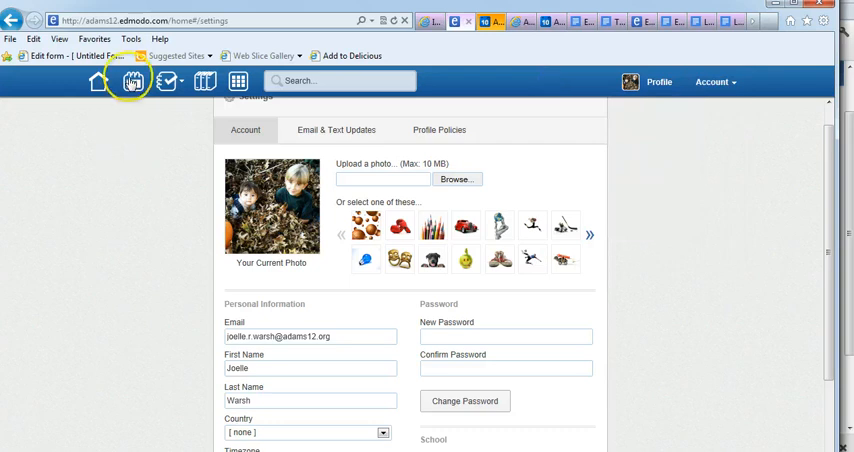
pyautogui.moveTo(132, 82)
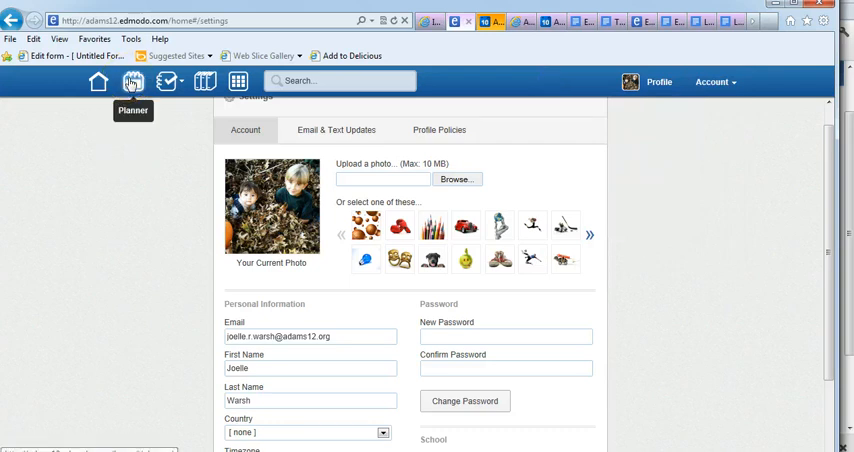
pyautogui.click(132, 82)
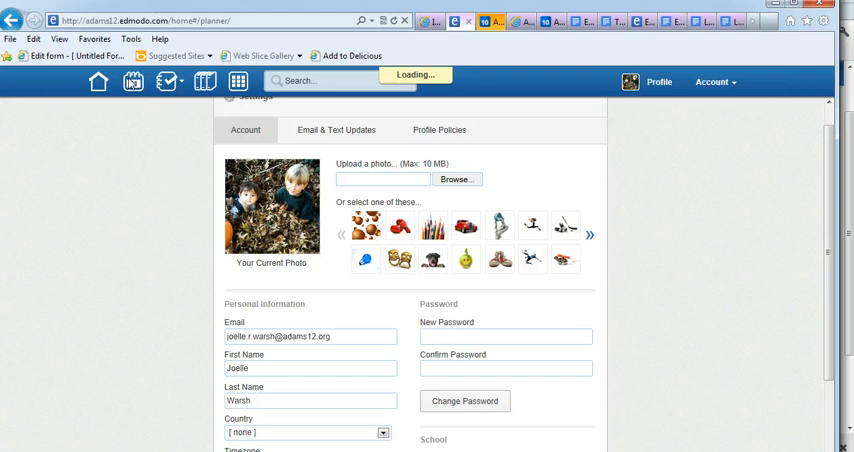